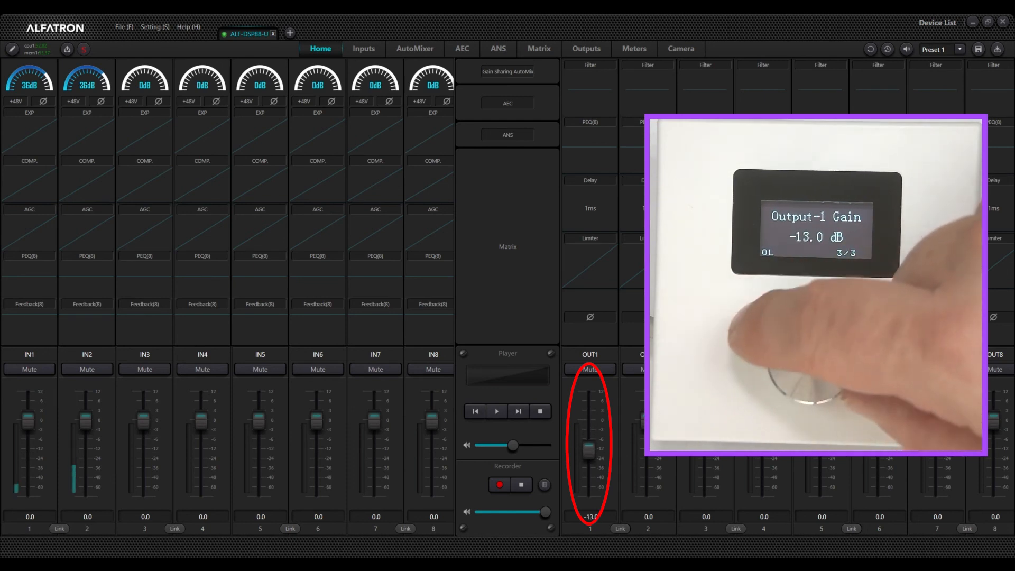
Step: Drag the OUT1 fader on the Home tab up from -13.0 dB to -5.0 dB
{"action": "left_click_drag", "start_coordinate": [588, 450], "coordinate": [588, 433]}
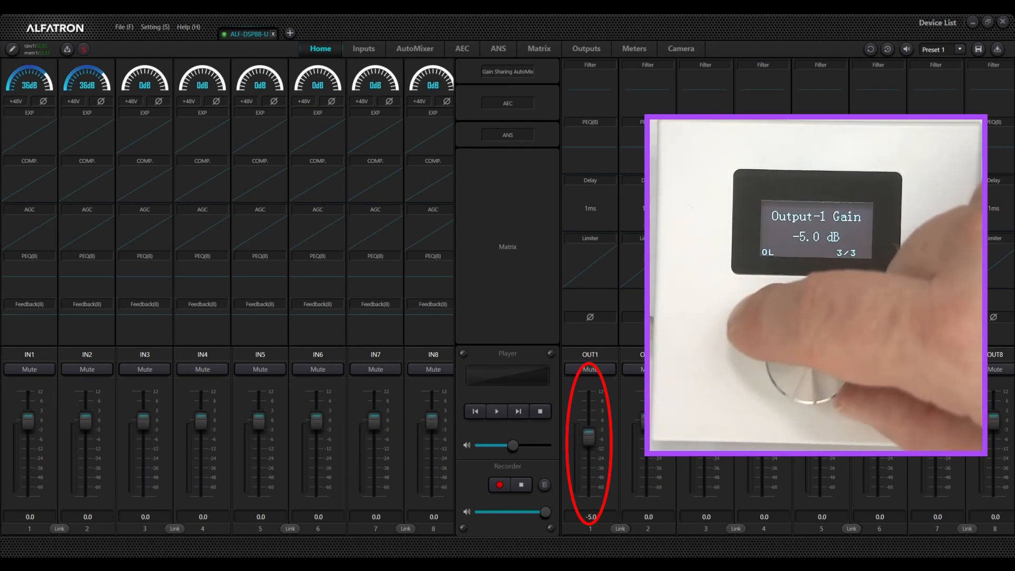